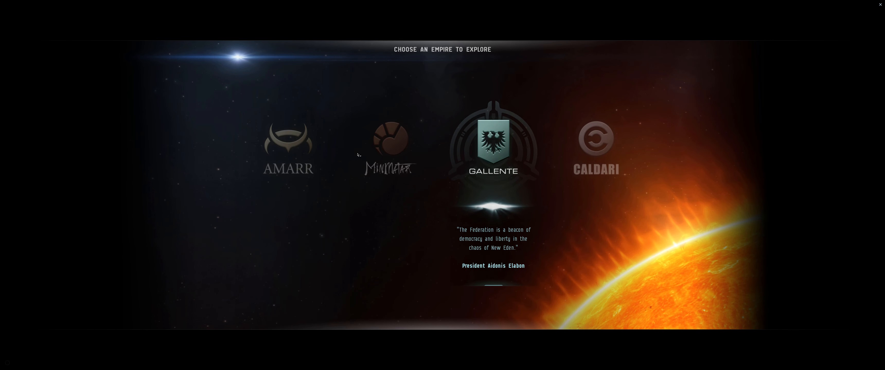
Browse the Amarr, Minmatar, Gallente and Caldari empire pages before choosing
left_click(287, 146)
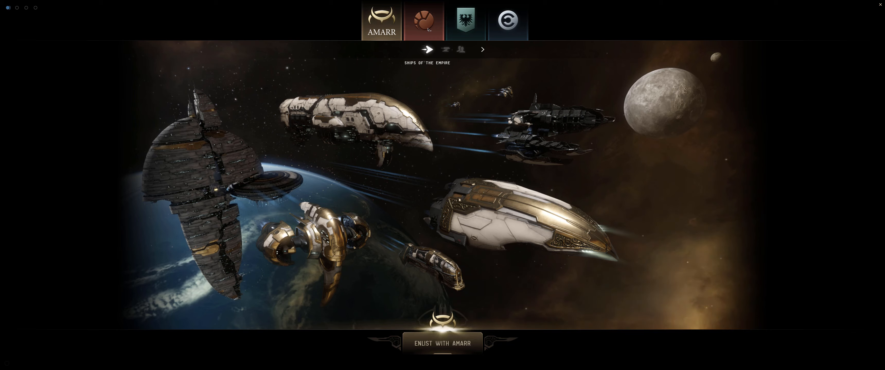
left_click(424, 20)
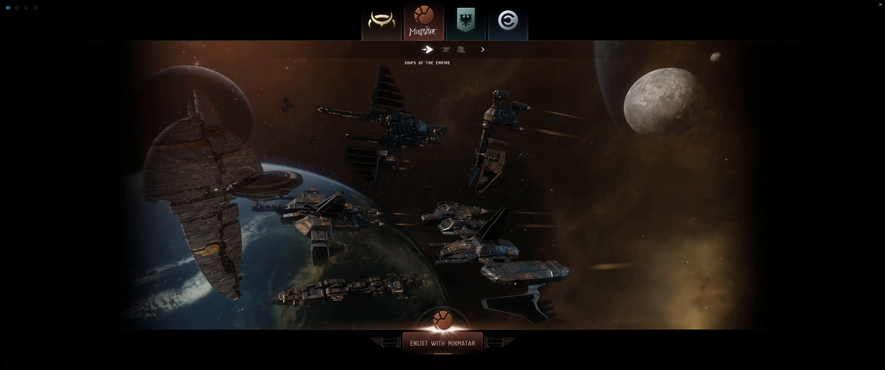
left_click(466, 21)
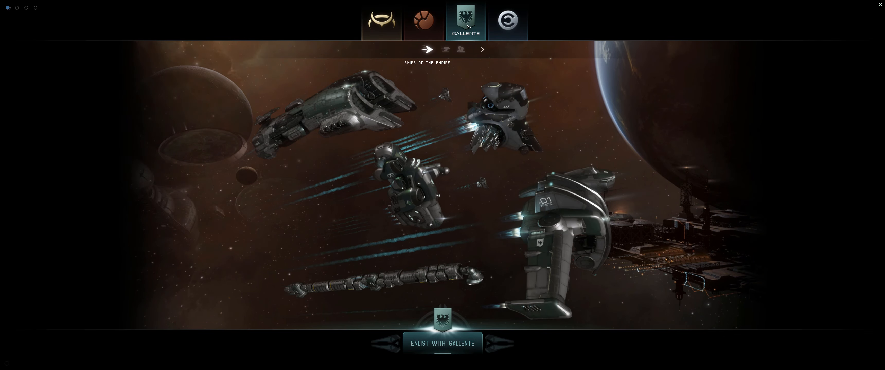
left_click(508, 20)
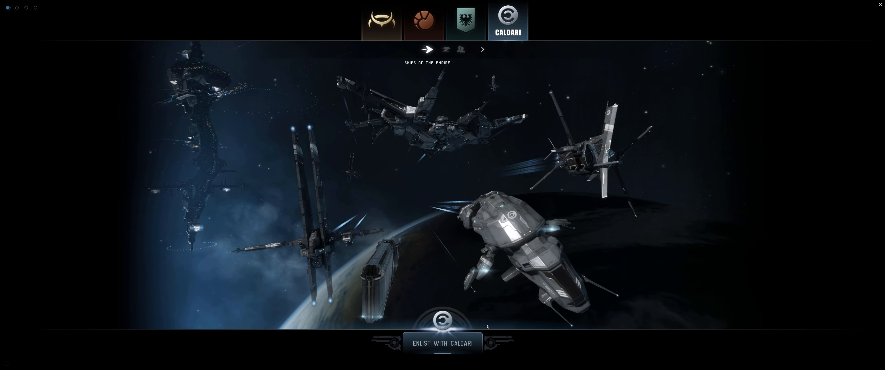
Enlist with Caldari, accept bloodline, appearance, education and name, and enter the game
left_click(442, 344)
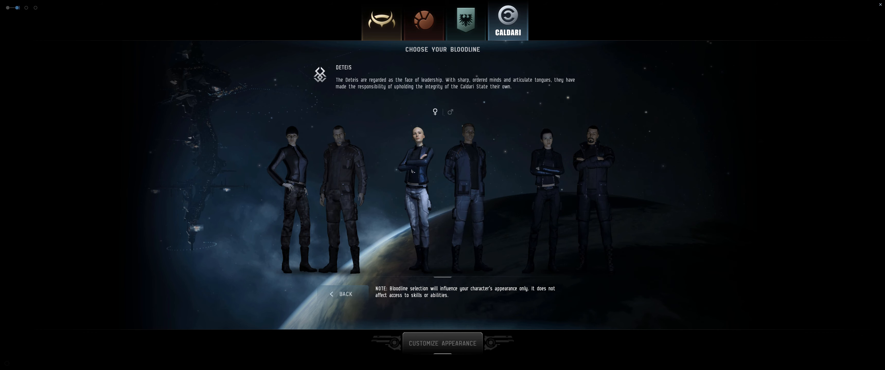
left_click(442, 343)
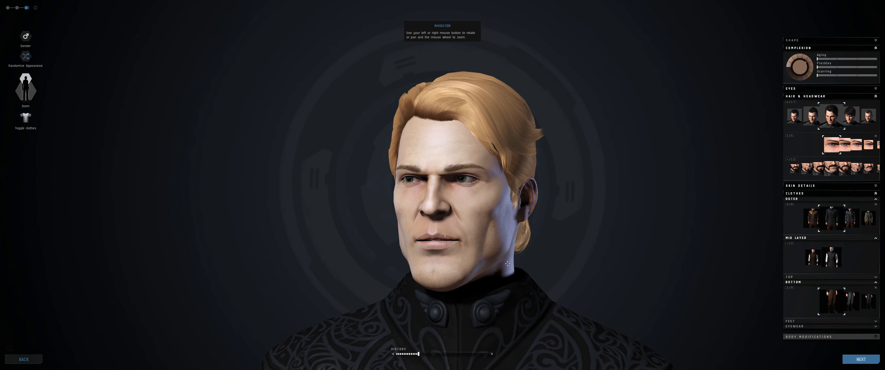
left_click(861, 360)
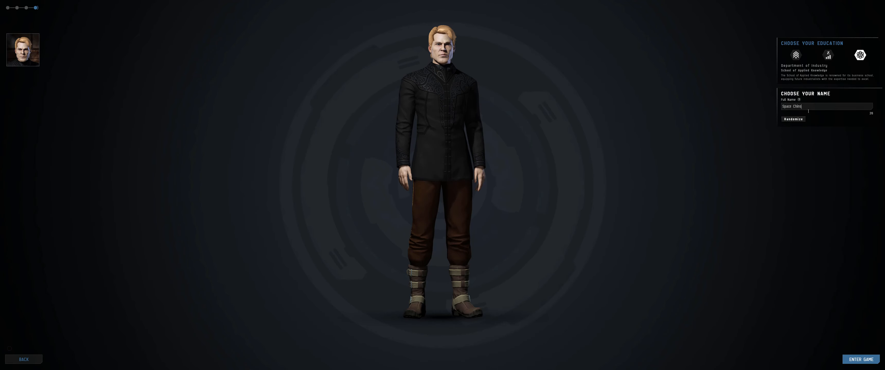
left_click(861, 359)
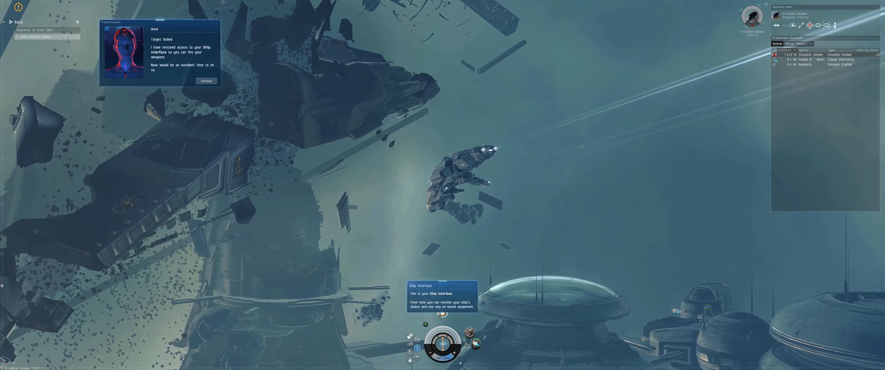
Bring up the career agents list while docked at the School of Applied Knowledge
left_click(206, 82)
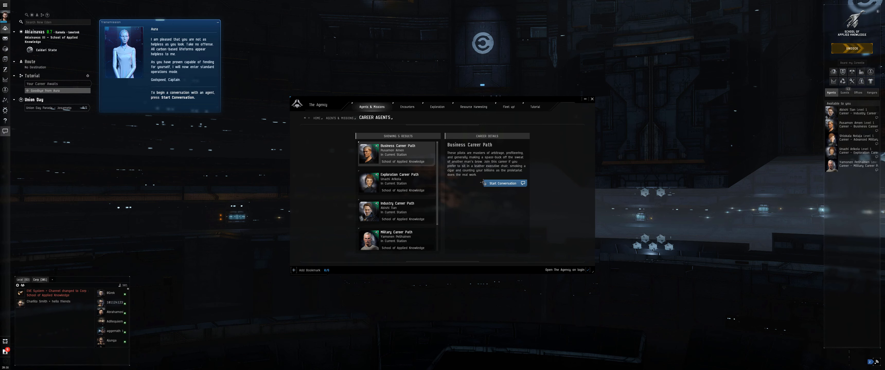
Start a conversation with the Business career agent offering Balancing the Books (1 of 10)
left_click(503, 184)
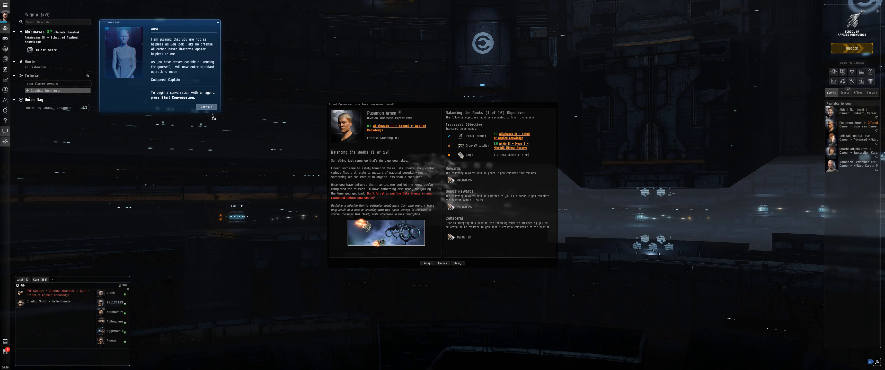
mouse_move(522, 238)
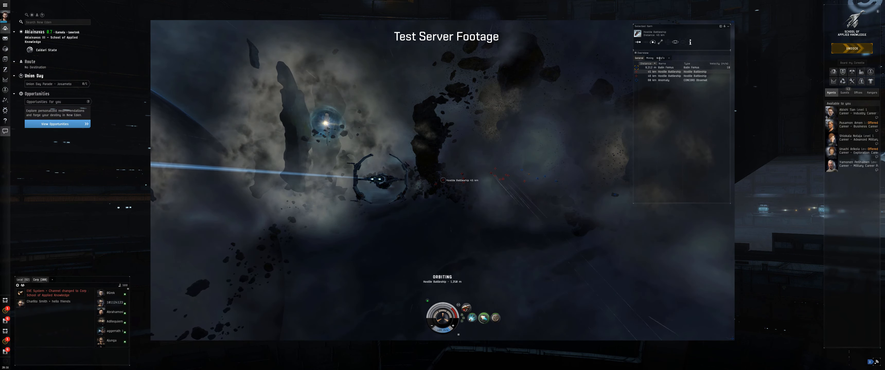
Bring up the actions menu for the Hostile Battleship to orbit it
right_click(669, 72)
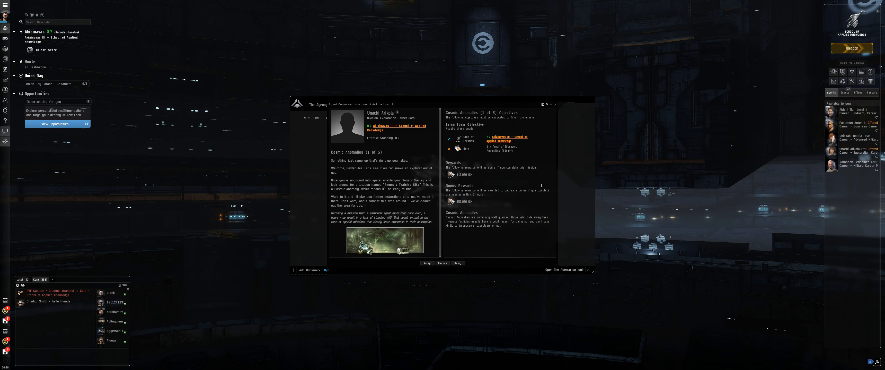
mouse_move(553, 147)
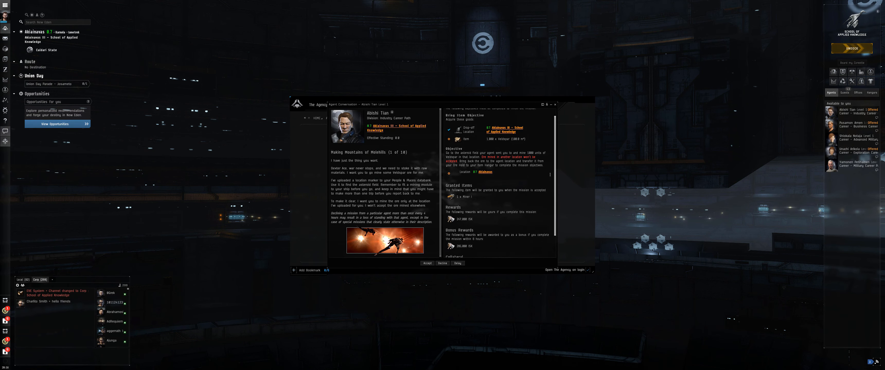
Scroll through the agent mission offer text to read the full details
scroll("down", 3)
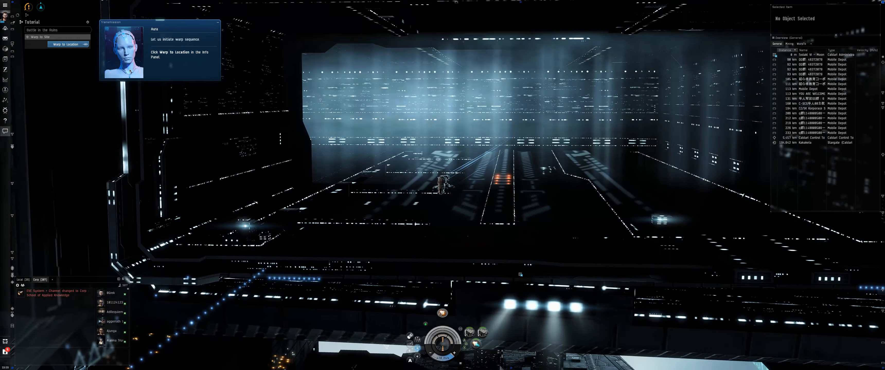
Start the warp to the tutorial location from the info panel
left_click(65, 45)
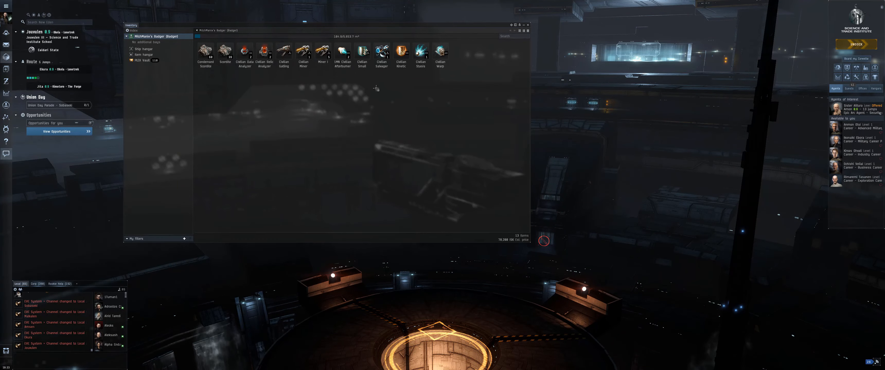
Show the ship's cargo holding the civilian starter modules
left_click(528, 25)
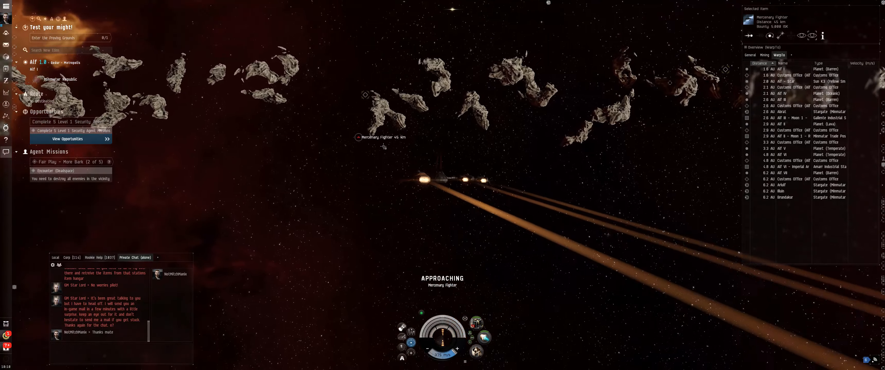
Approach the Mercenary Fighter using its right-click context menu
right_click(358, 138)
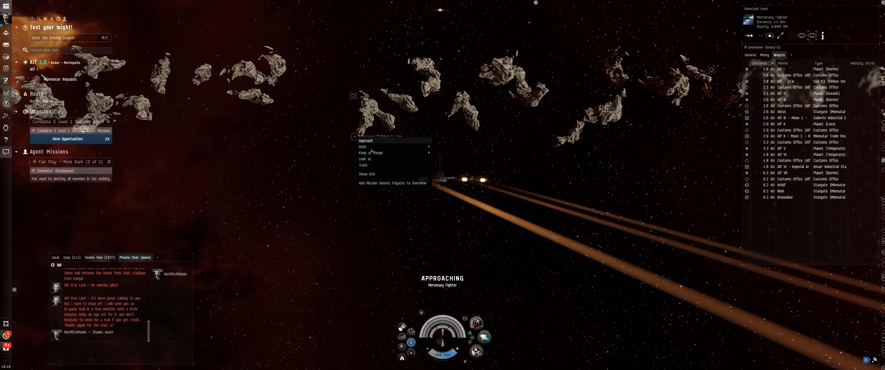
left_click(362, 147)
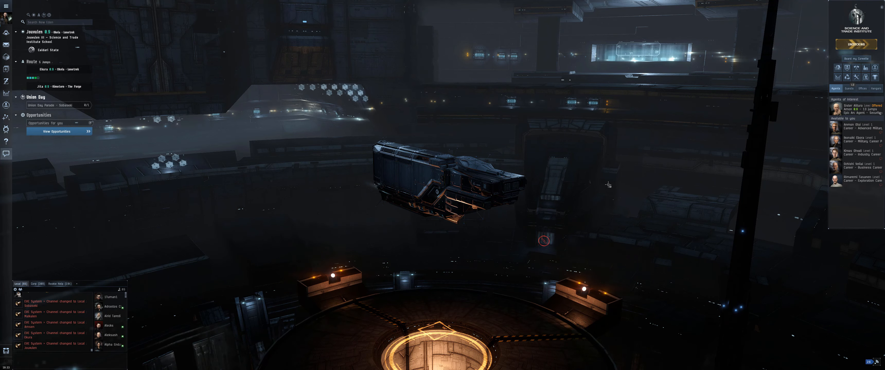
Dock at the Science and Trade Institute station to show the ship in the hangar
left_click(855, 44)
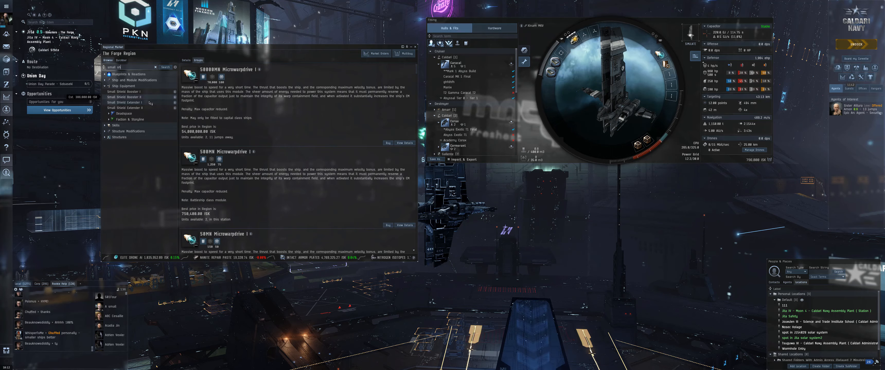
Show the microwarpdrive market listings and prices in The Forge region
left_click(125, 103)
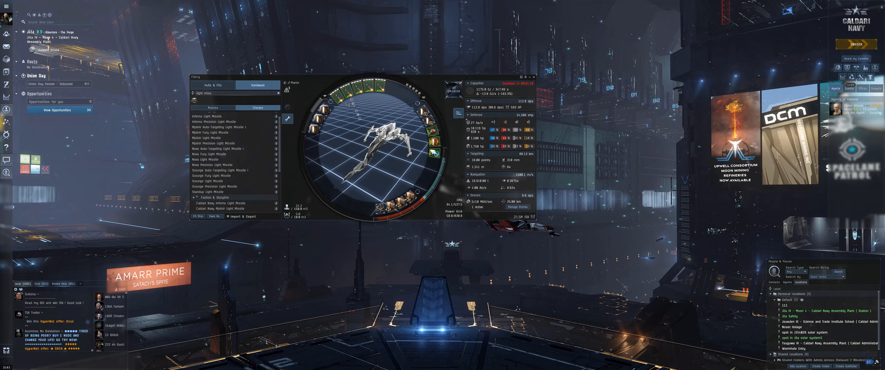
Bring up options for a light missile charge and scroll through the missile list
right_click(338, 93)
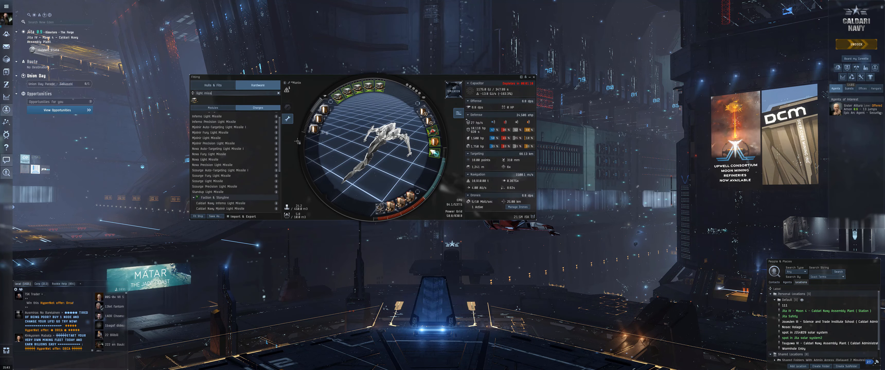
scroll("down", 3)
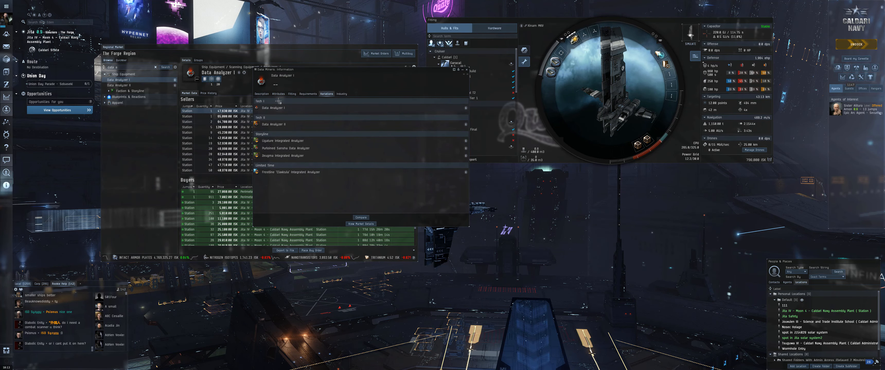
View the Variations of Data Analyzer I from its market listing
left_click(278, 94)
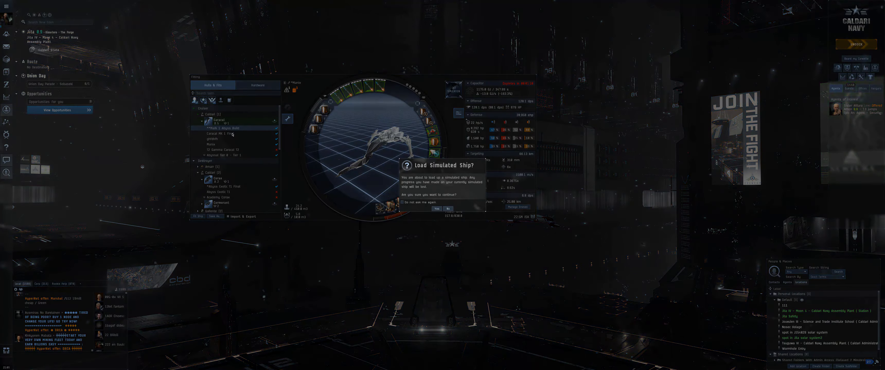
Confirm Yes to load the simulated ship onto the current ship
left_click(437, 209)
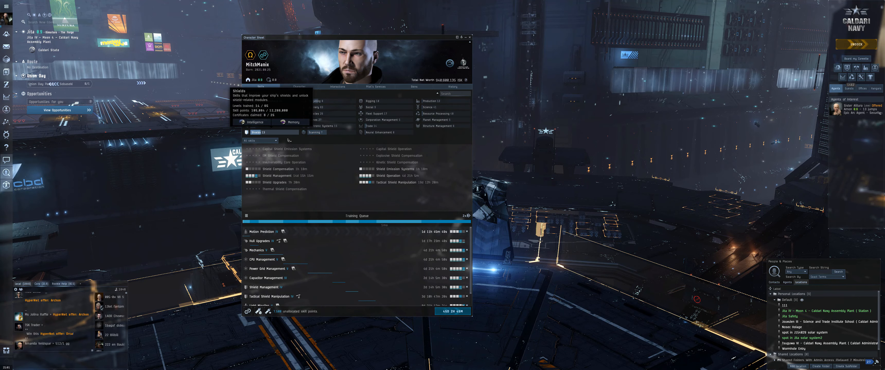
mouse_move(388, 176)
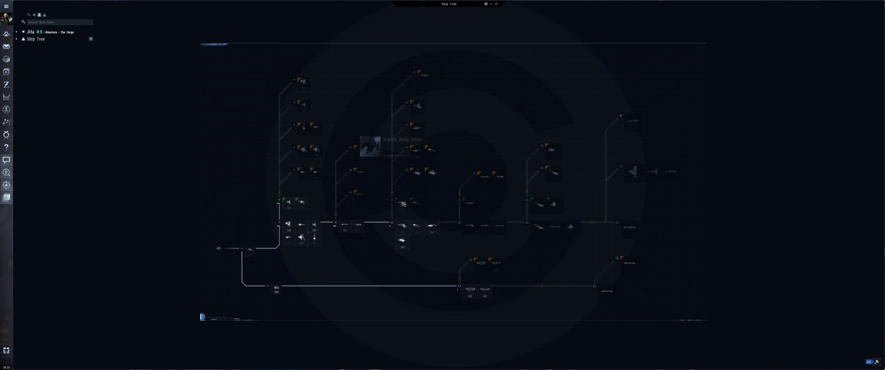
mouse_move(340, 219)
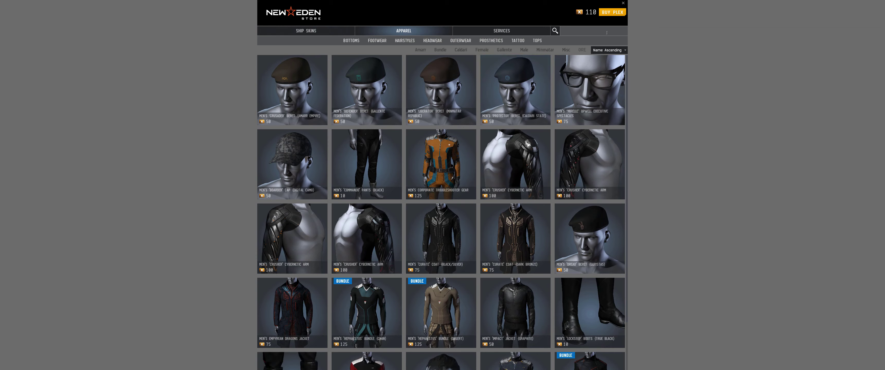
Switch the New Eden Store to the Apparel section to view clothing items
left_click(306, 31)
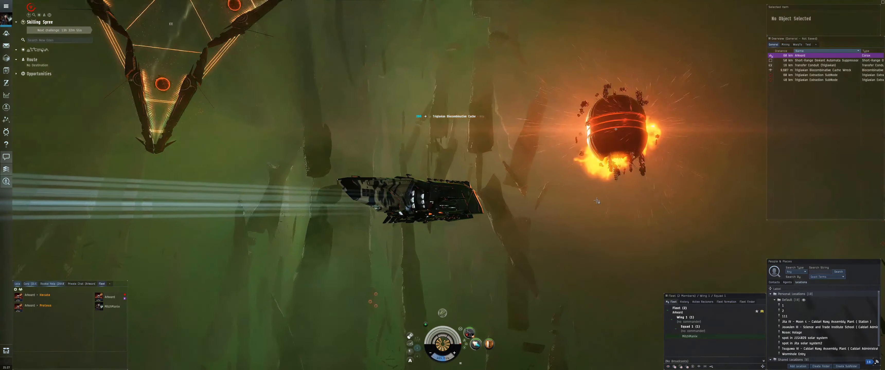
Choose an action on the destroyed Bioadaptive Cache's wreck from its context menu
right_click(524, 146)
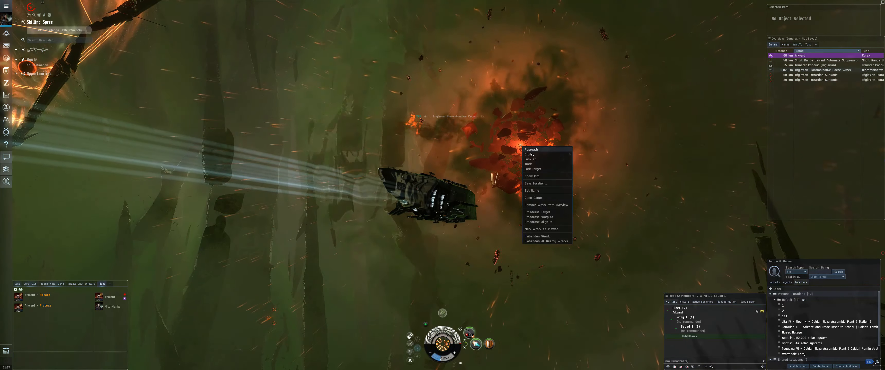
left_click(532, 149)
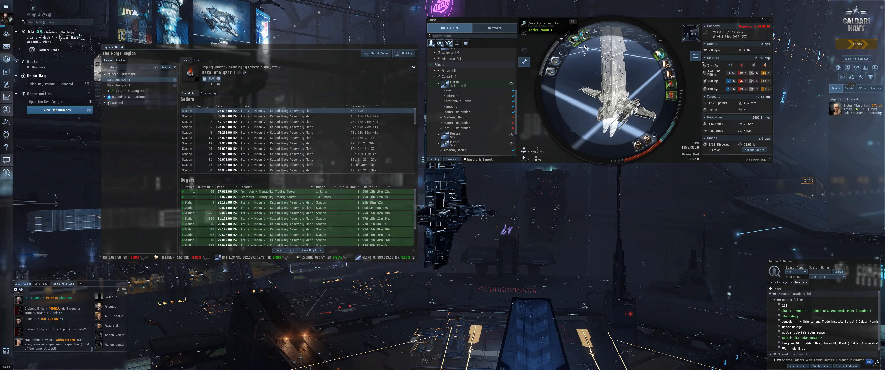
mouse_move(469, 119)
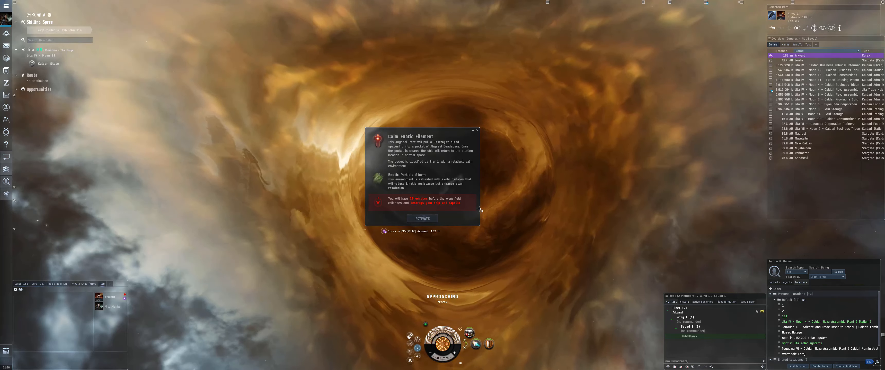
Activate the Calm Exotic Filament to enter abyssal deadspace
left_click(423, 219)
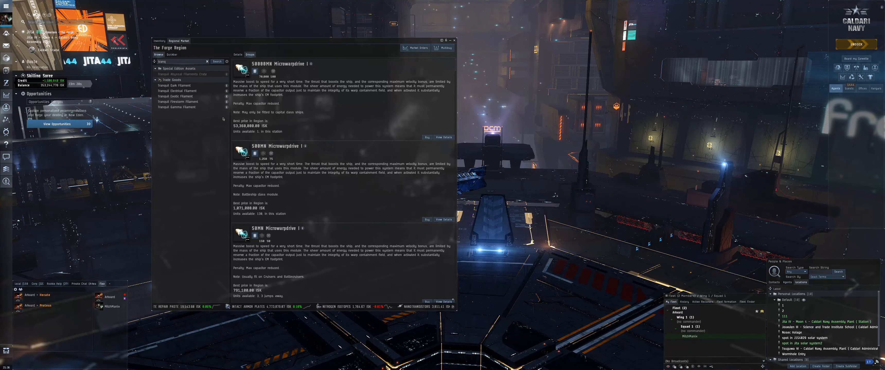
View details for a Microwarpdrive I entry in the Regional Market Groups list
left_click(177, 91)
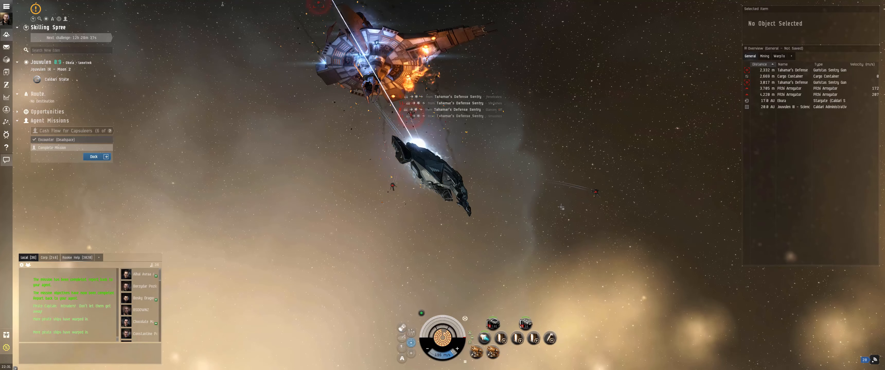
Dock at the Science and Trade Institute School to finish the agent mission
left_click(97, 157)
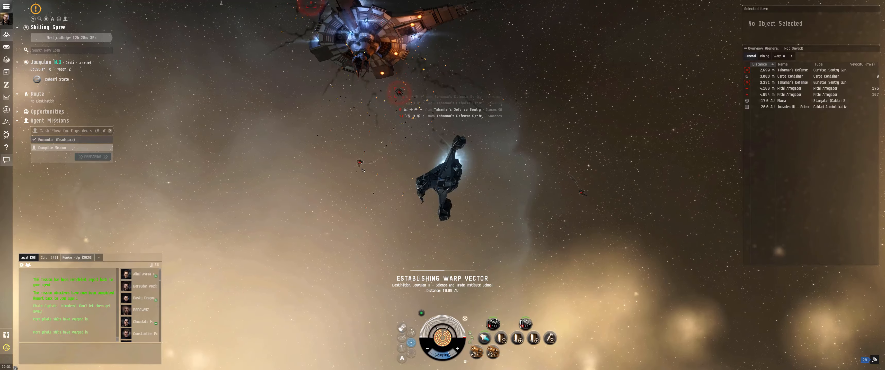